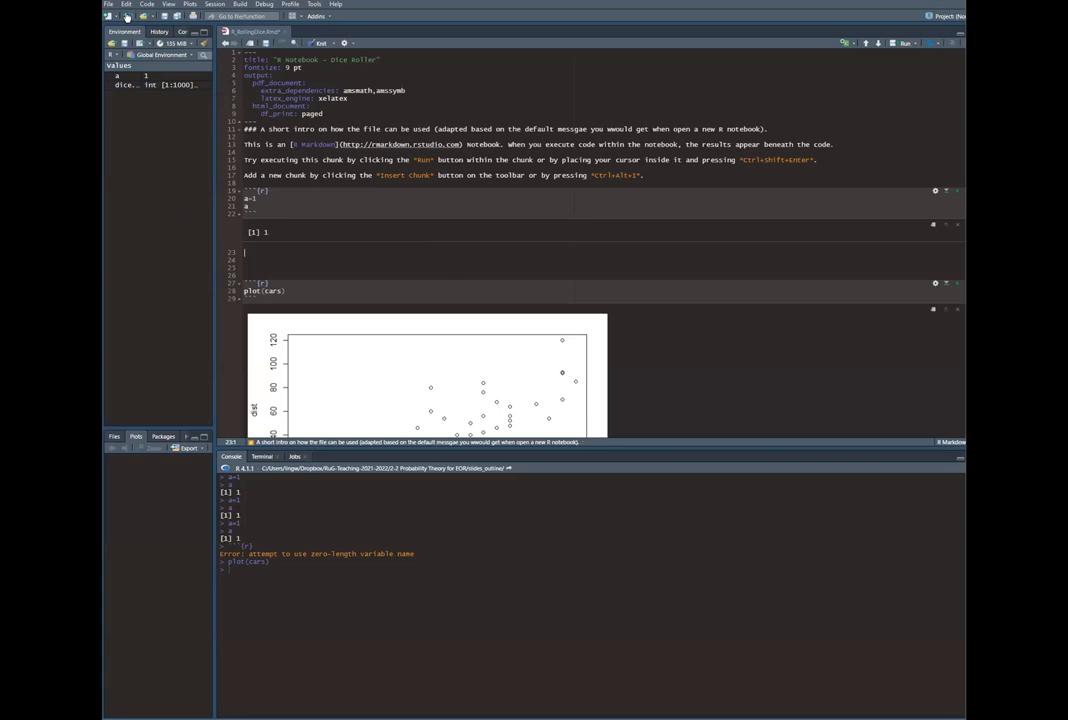
# - Show the File menu options for creating a new file
pyautogui.click(108, 4)
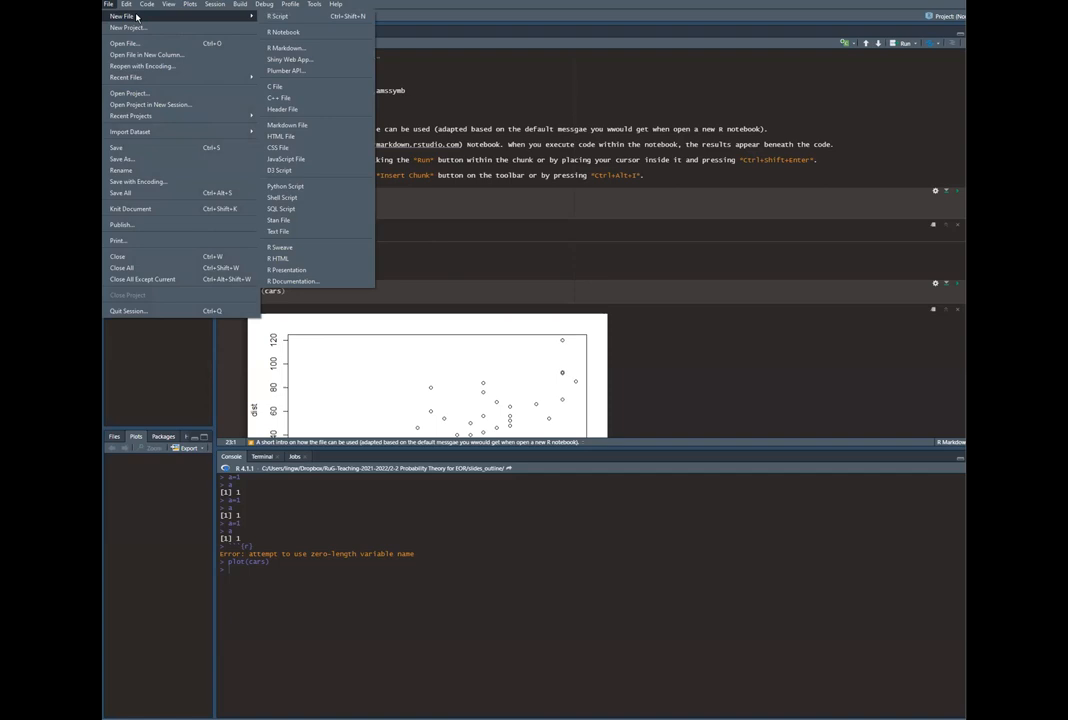
pyautogui.click(284, 32)
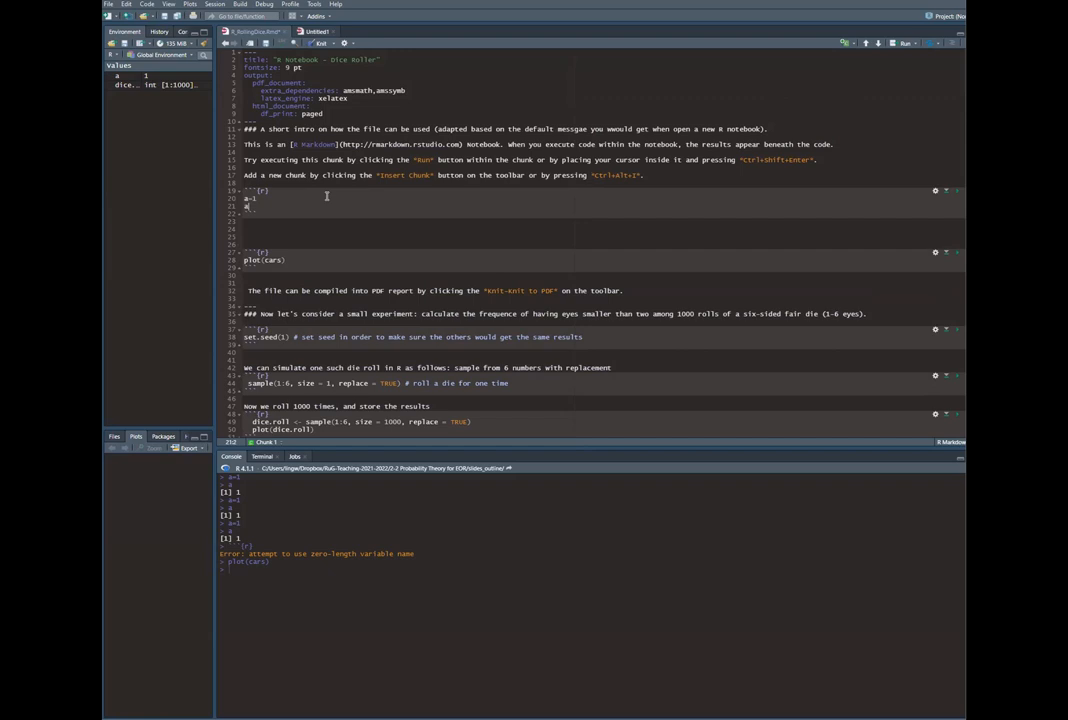
pyautogui.moveTo(958, 192)
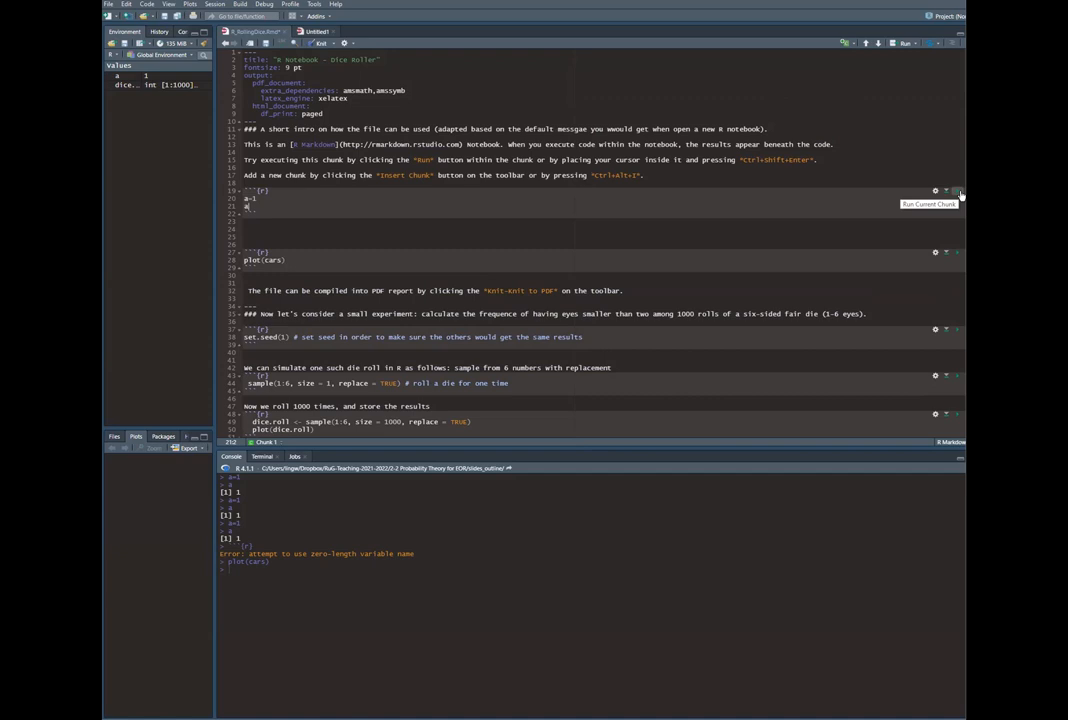
# - Run the first chunk and the plot(cars) chunk to show the result and scatter plot
pyautogui.click(958, 192)
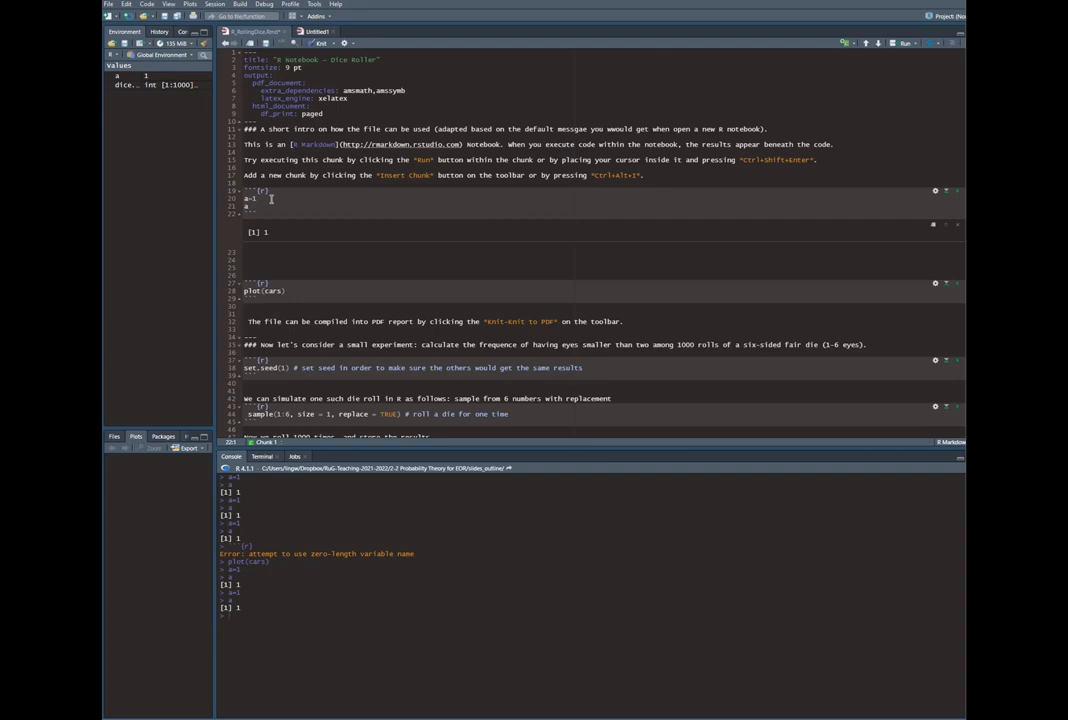
pyautogui.click(956, 284)
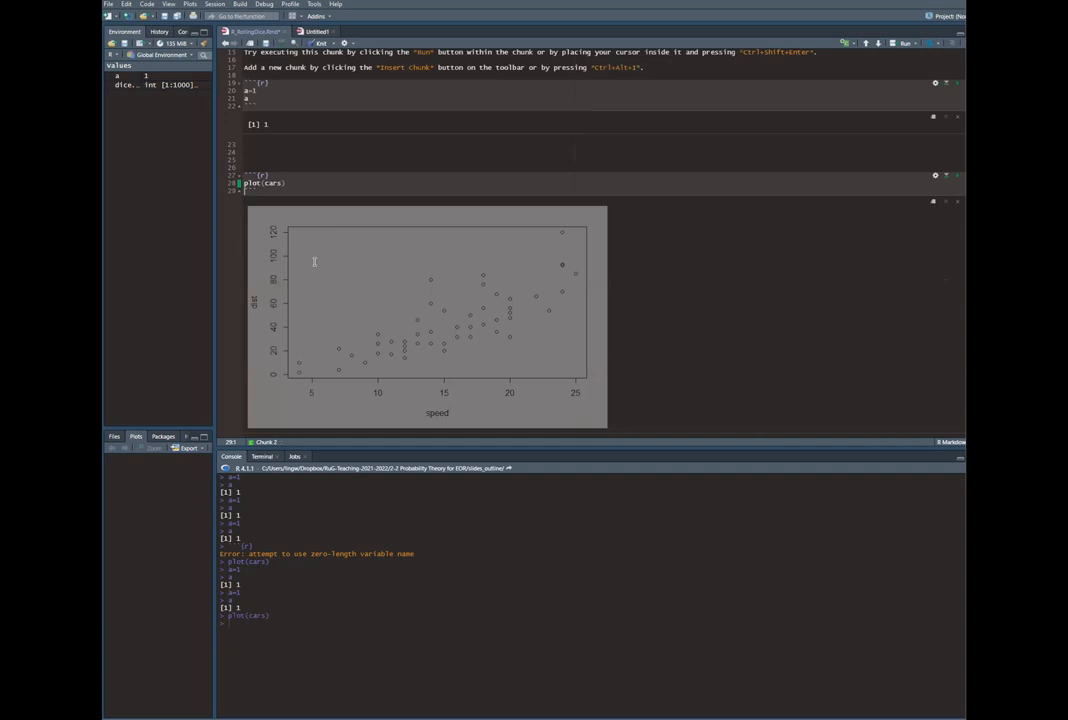
pyautogui.scroll(-3)
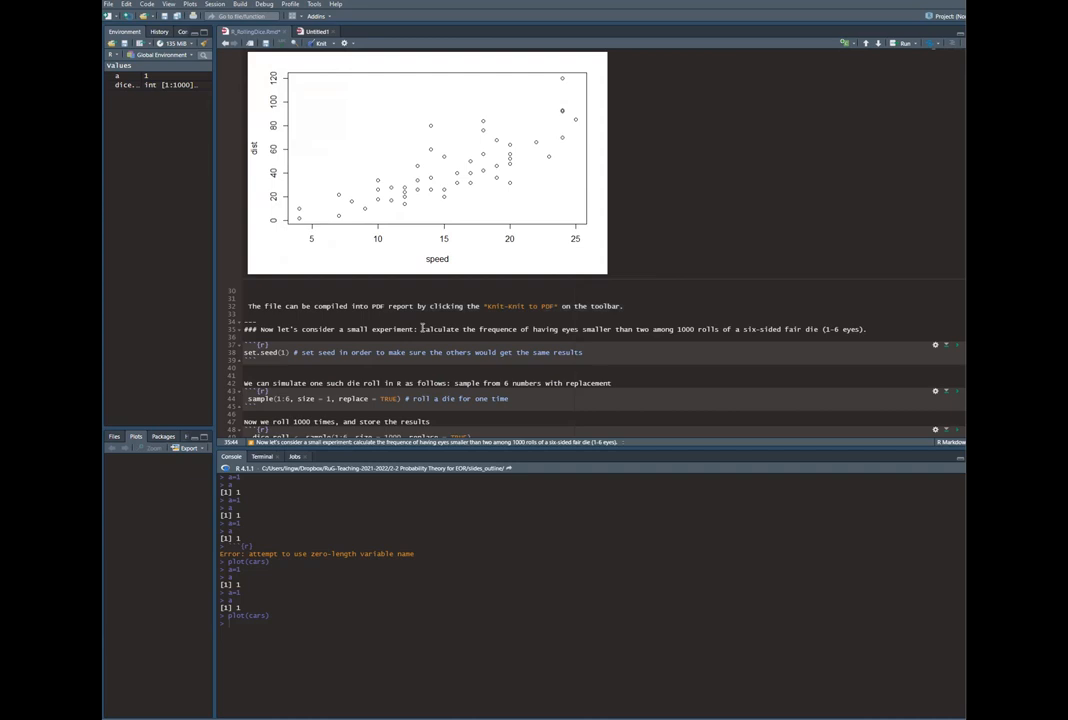
pyautogui.moveTo(422, 328); pyautogui.dragTo(756, 328)
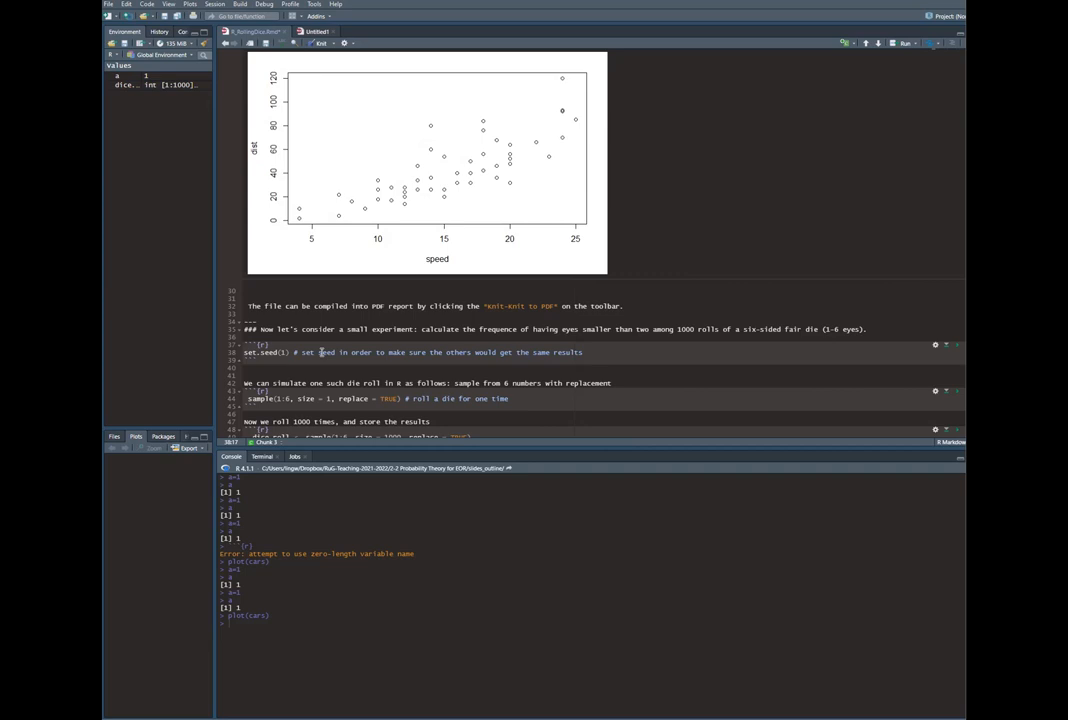
pyautogui.doubleClick(264, 352)
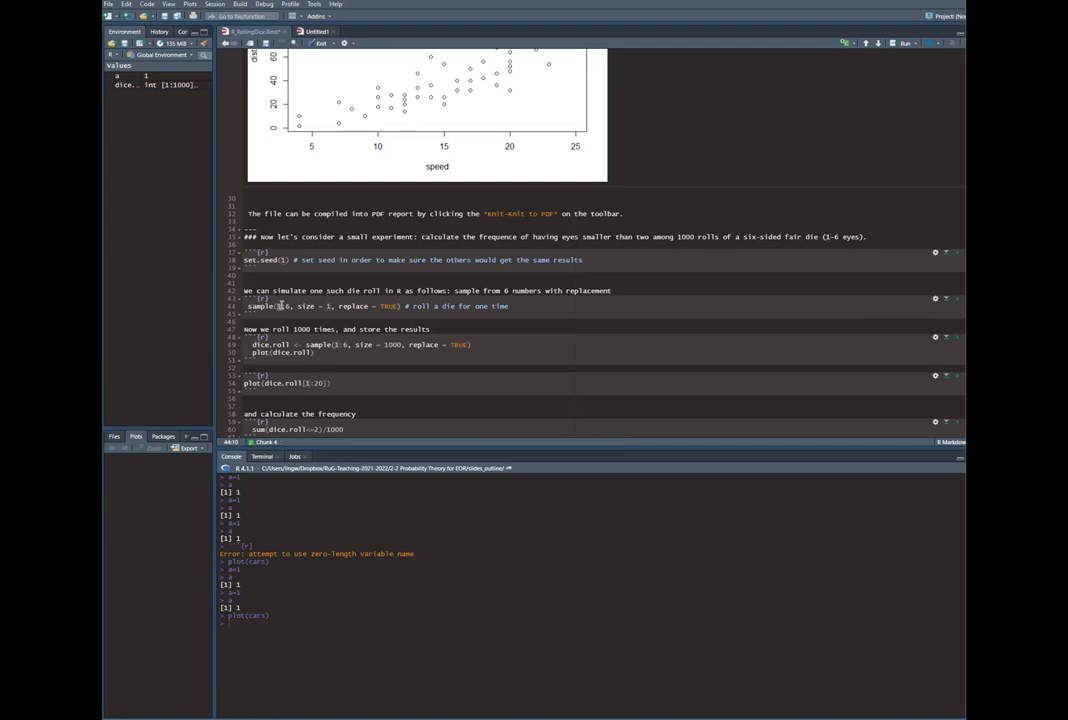
# - Select the 1:6 die face range inside the sample() call
pyautogui.doubleClick(356, 306)
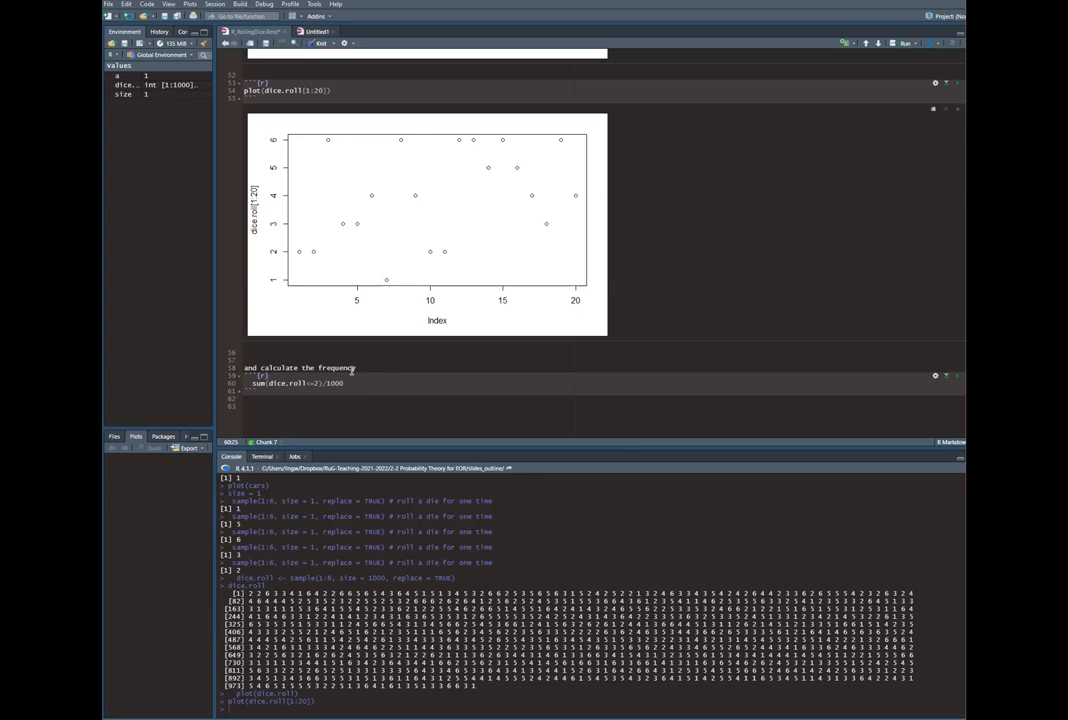
# - Run the chunk computing sum(dice.roll1<3)/1000, returning 0.302
pyautogui.click(956, 376)
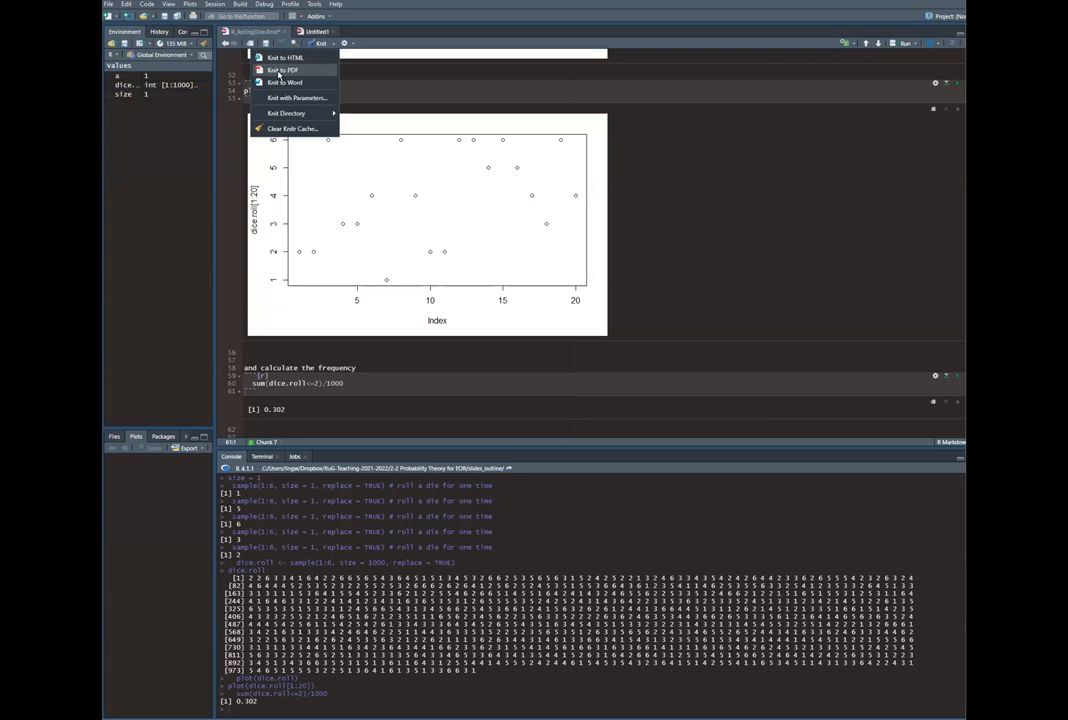
# - Knit the Dice Roller notebook to PDF and read through its pages
pyautogui.click(284, 68)
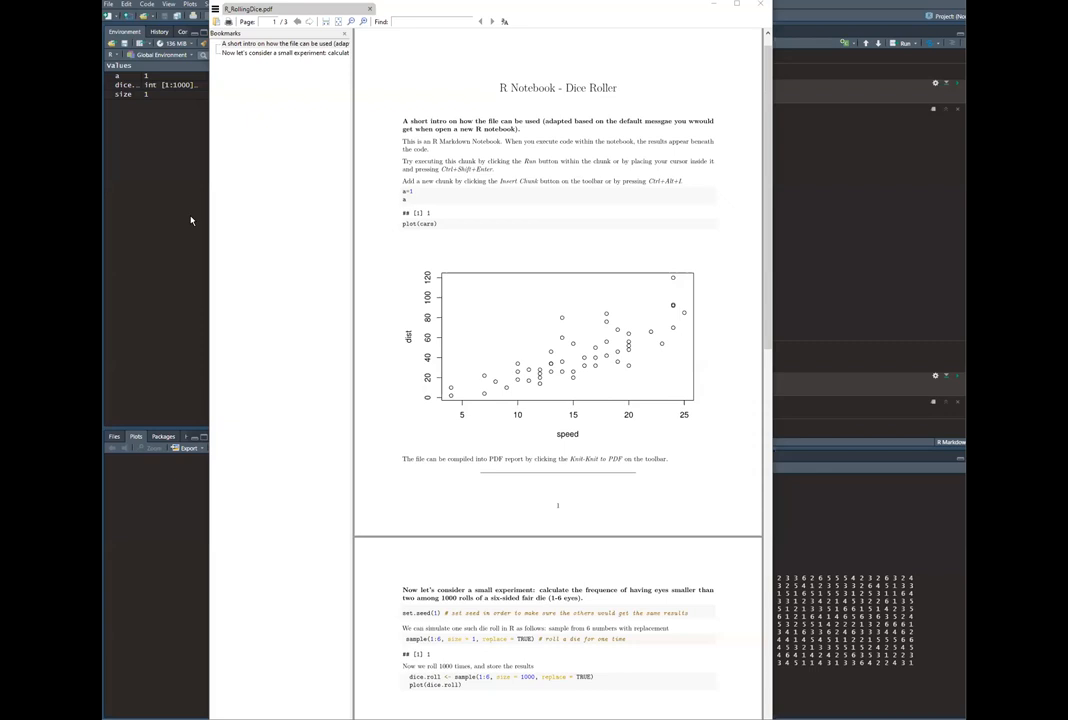
pyautogui.scroll(-3)
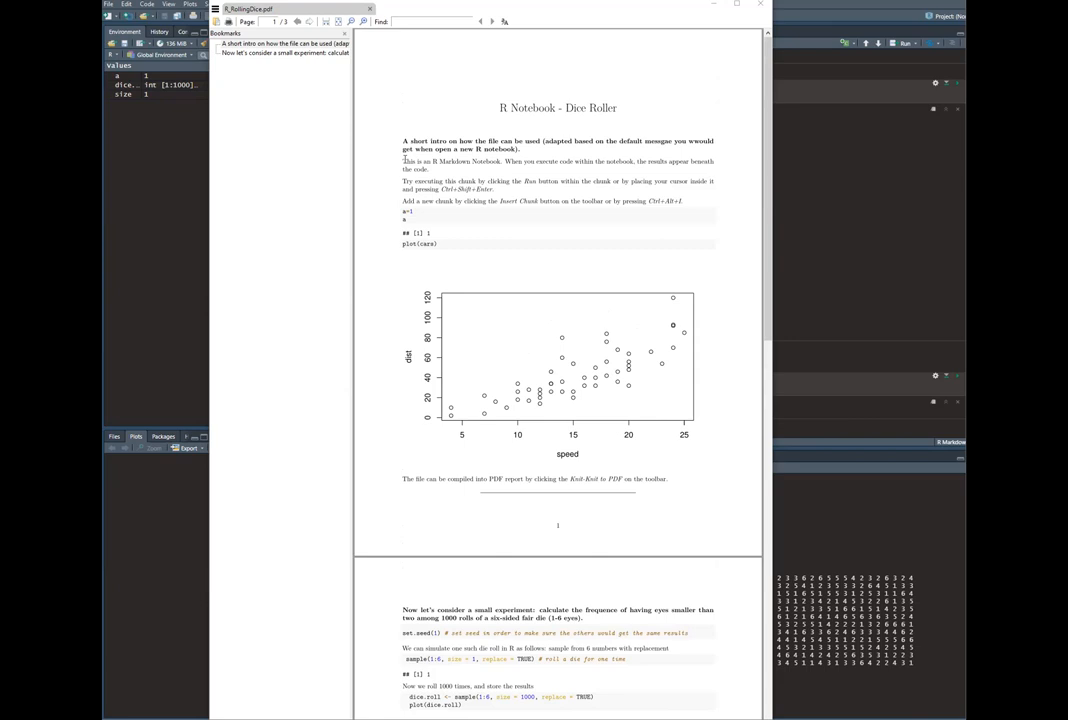
pyautogui.scroll(-3)
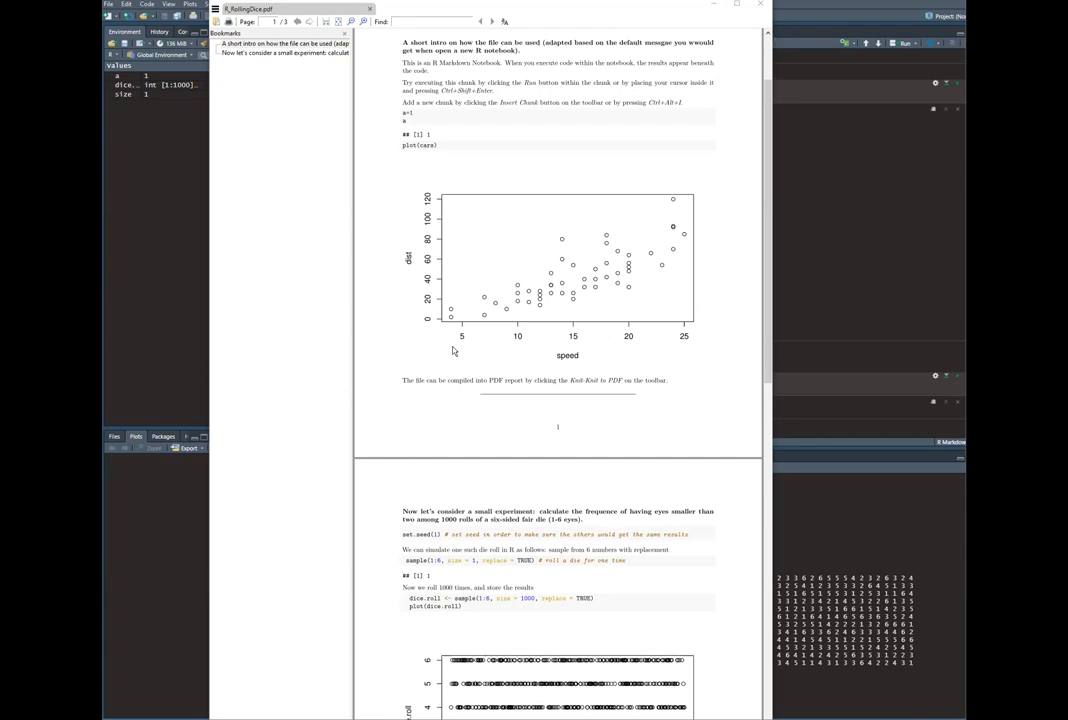
pyautogui.scroll(-3)
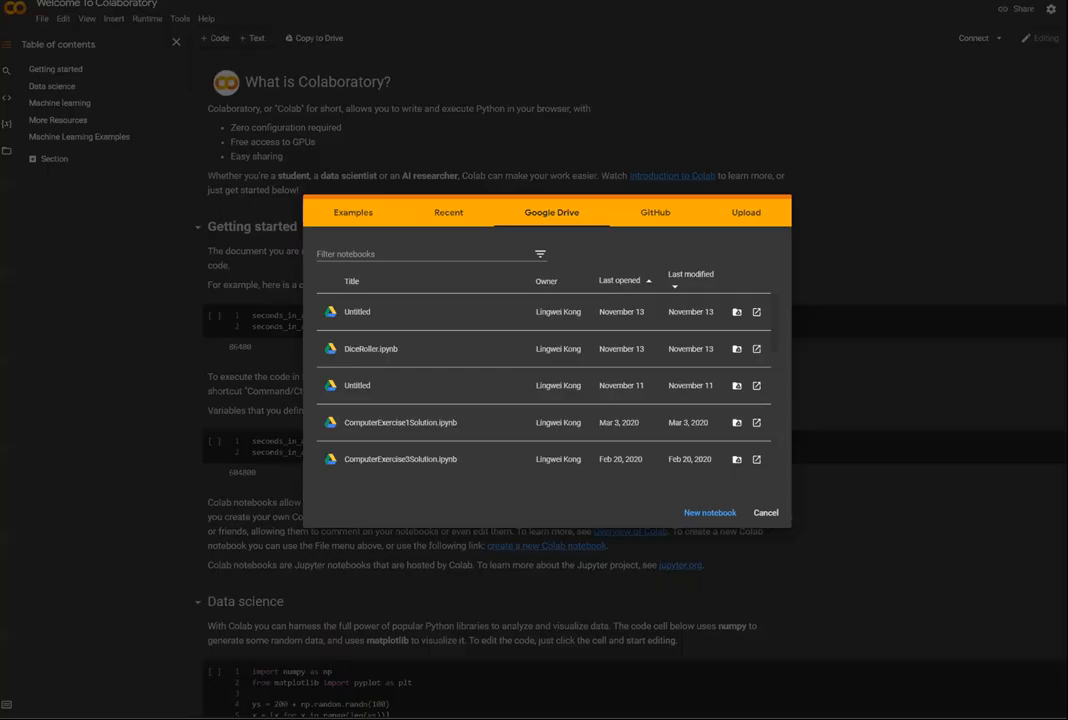
pyautogui.moveTo(372, 348)
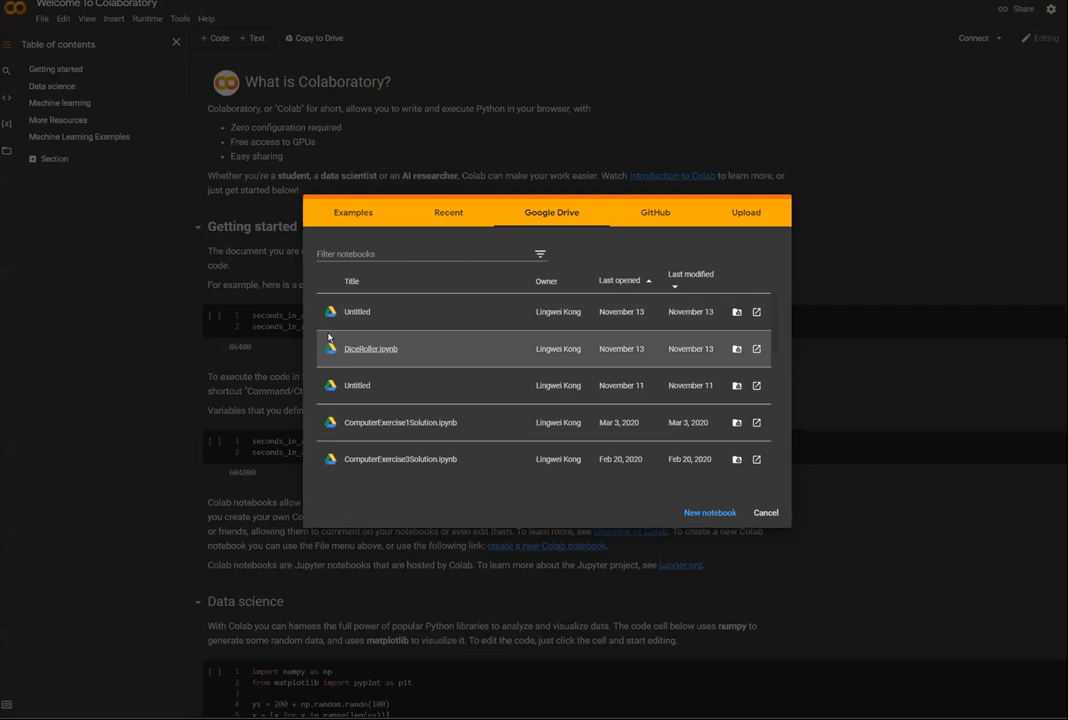
pyautogui.moveTo(488, 312)
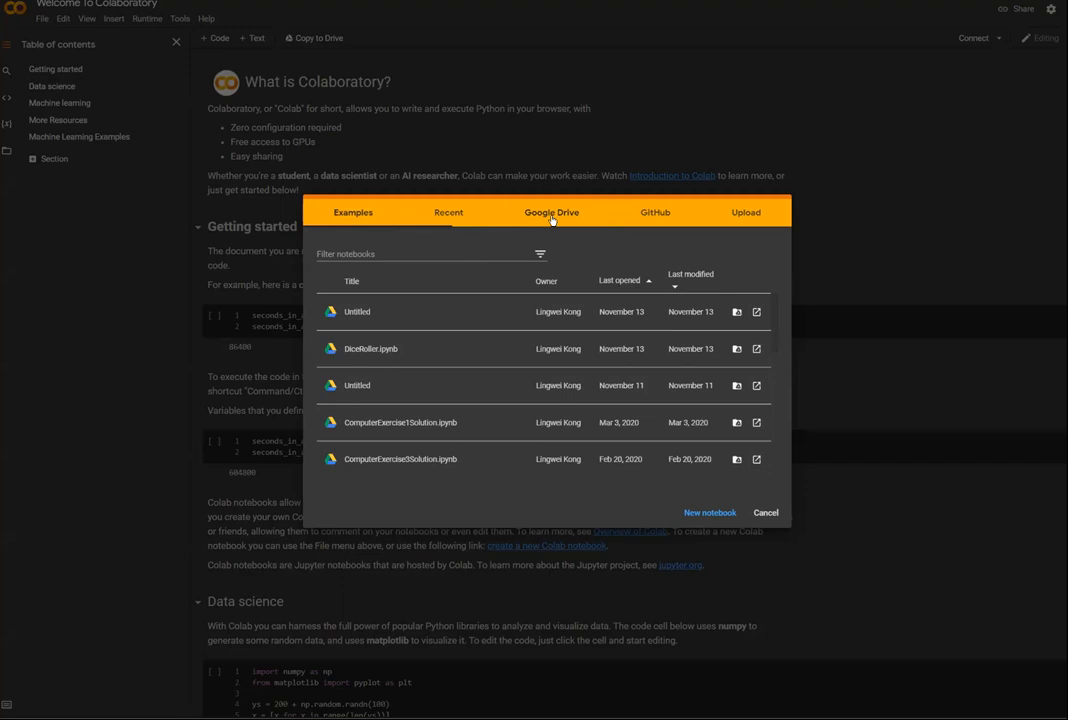
# - Check the Upload option, then pick DiceRoller.ipynb from Google Drive
pyautogui.click(744, 212)
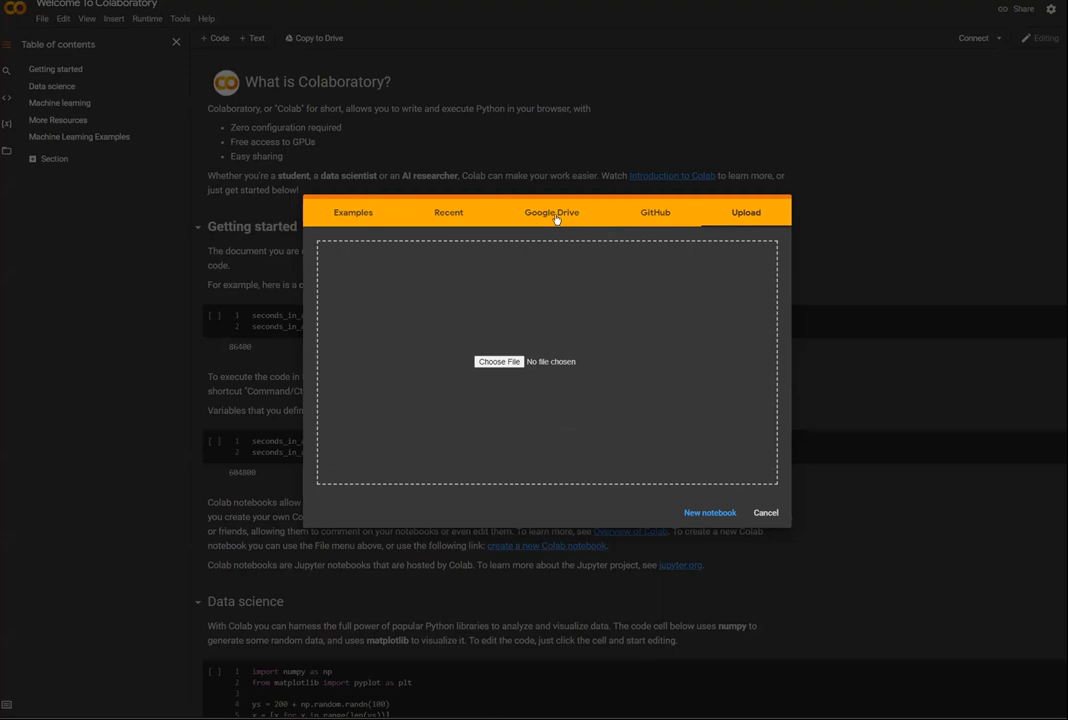
pyautogui.click(552, 212)
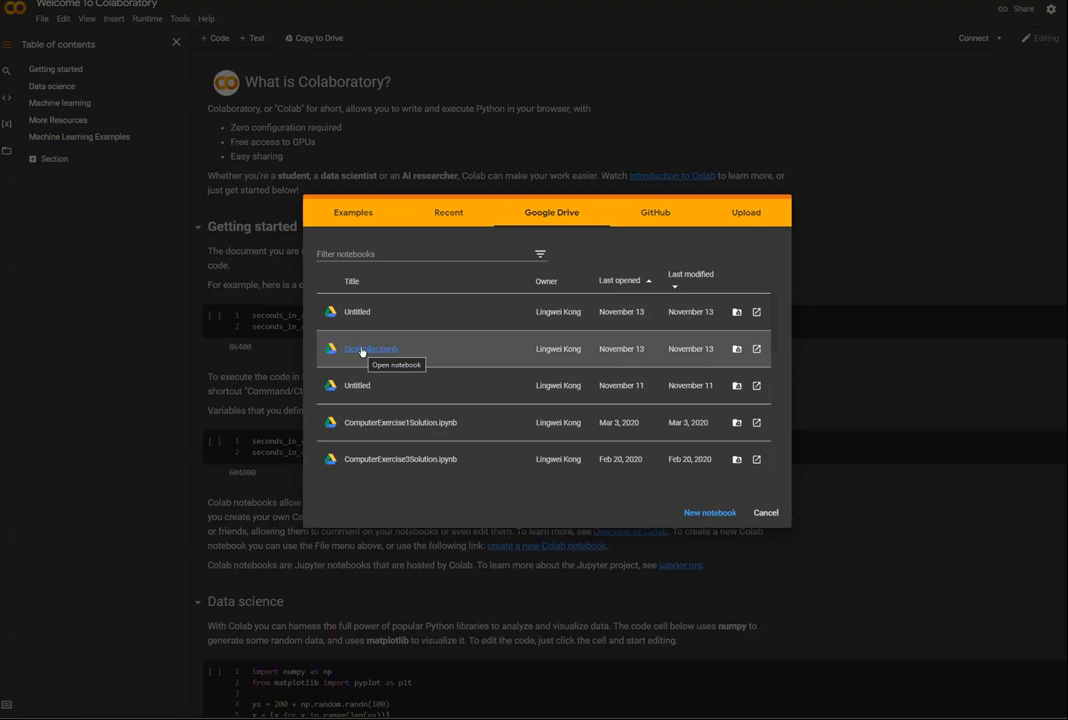
pyautogui.click(764, 512)
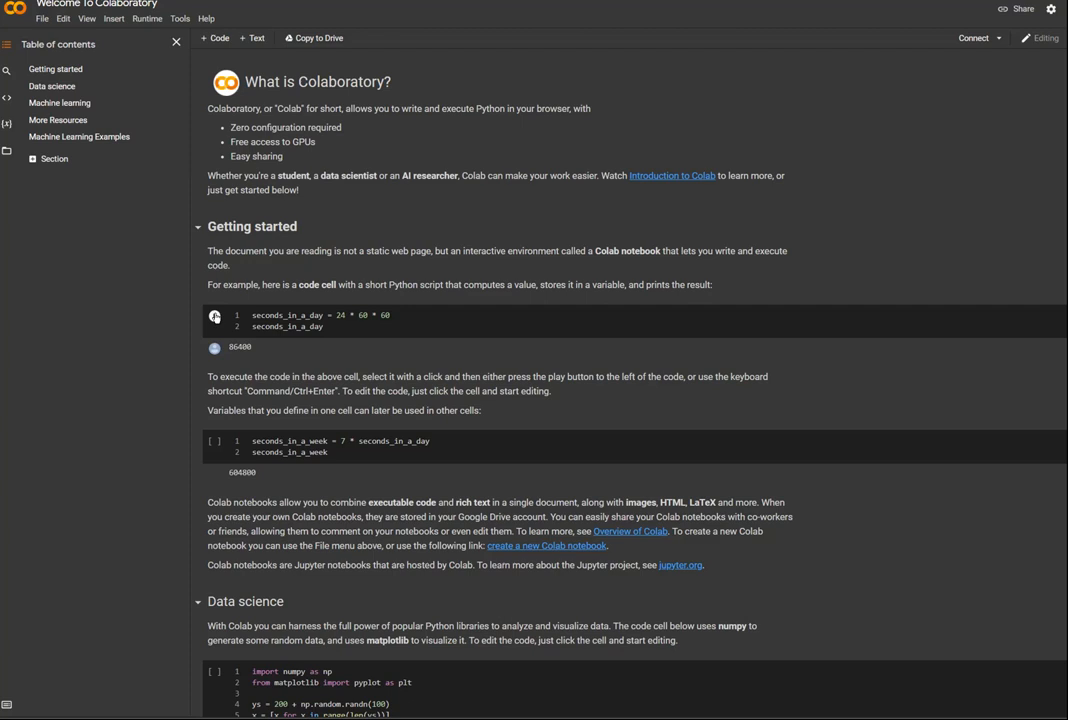
pyautogui.click(214, 316)
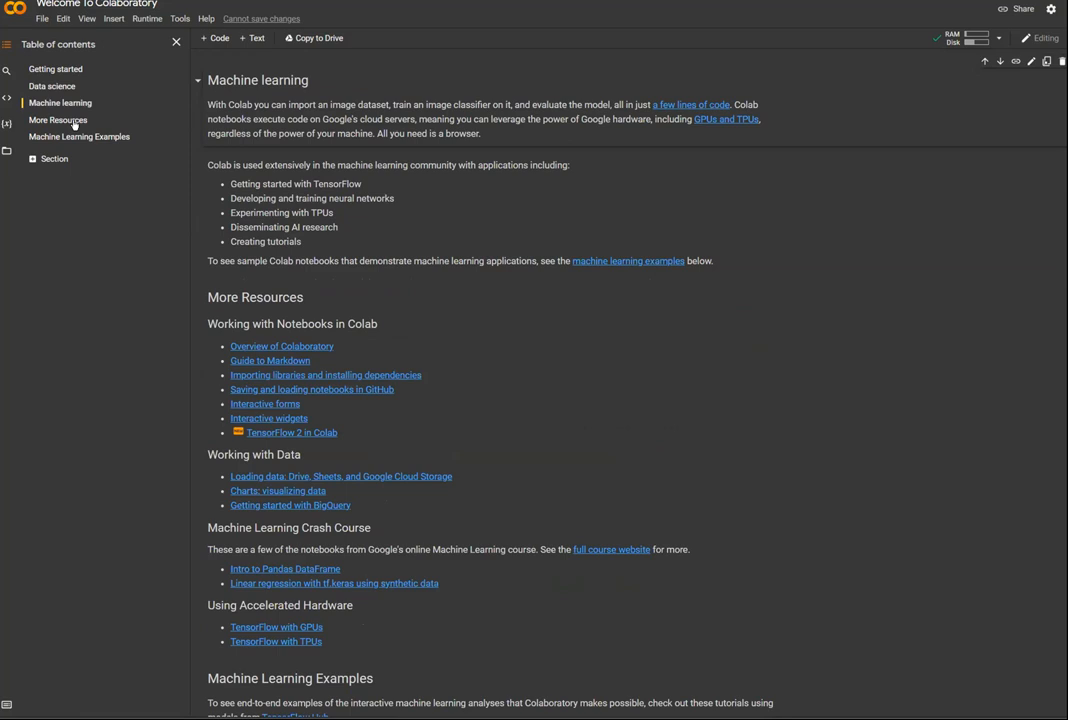
pyautogui.click(58, 120)
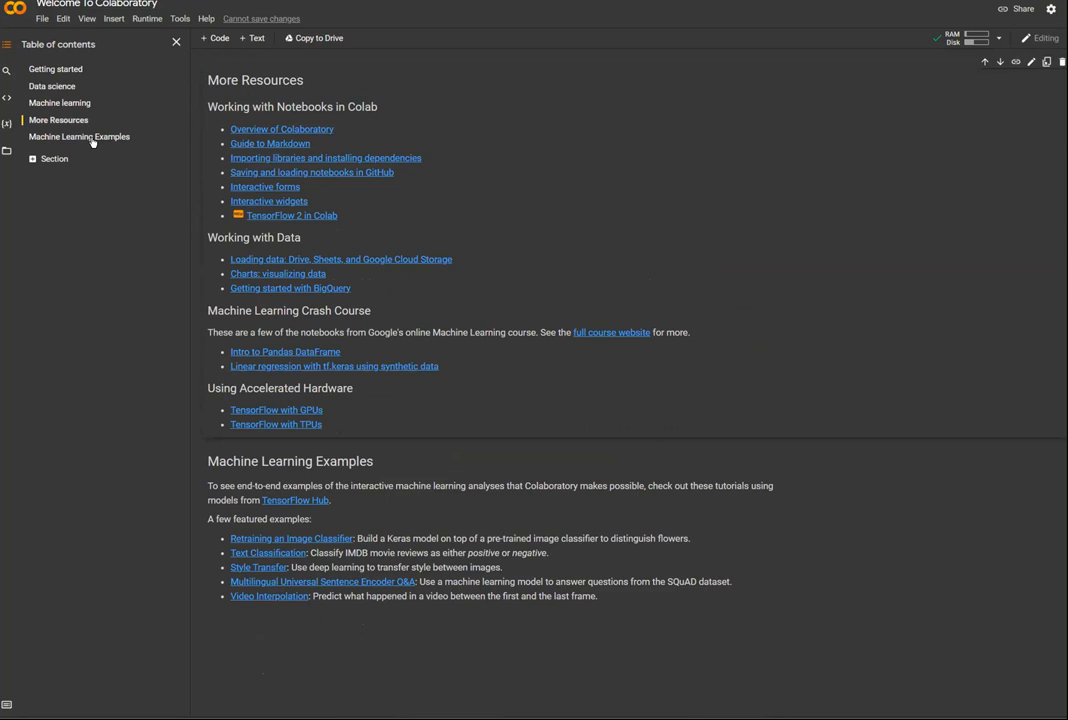
pyautogui.moveTo(172, 78)
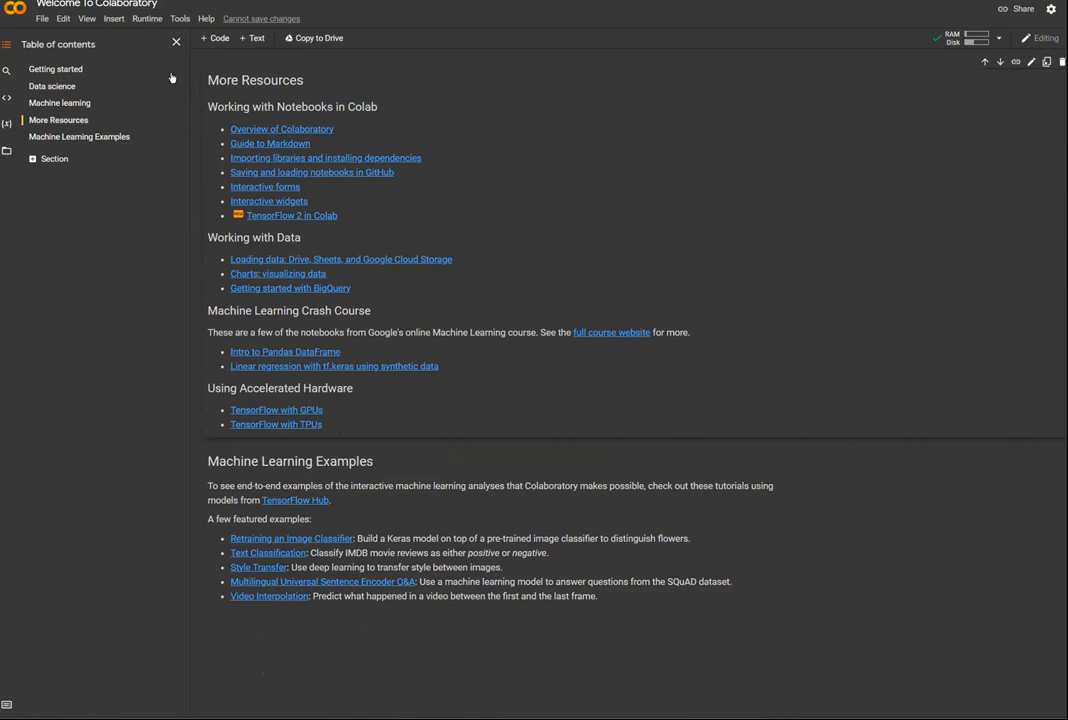
pyautogui.click(56, 68)
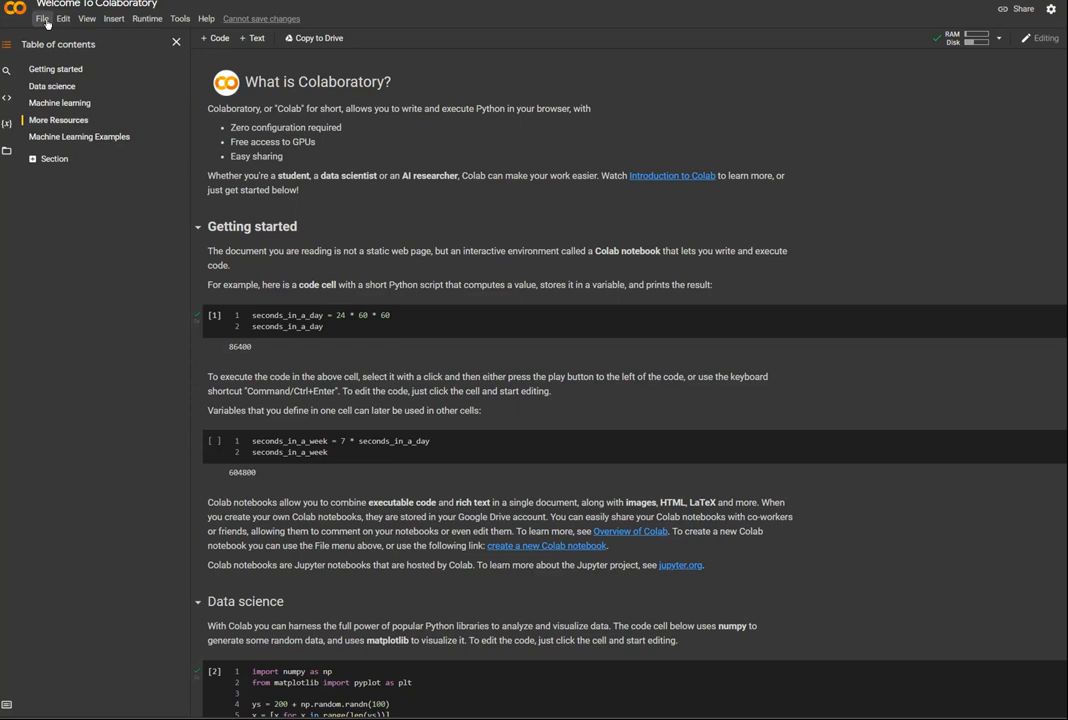
# - Open DiceRoller.ipynb from Recent, leaving the welcome notebook without saving
pyautogui.click(44, 18)
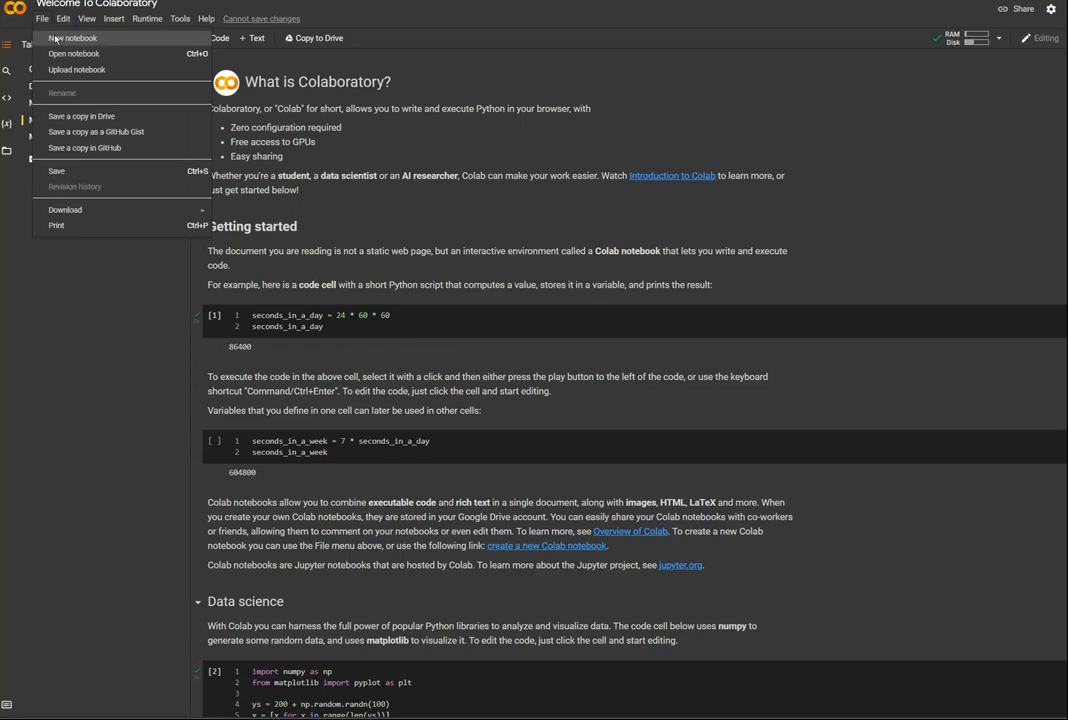
pyautogui.click(74, 52)
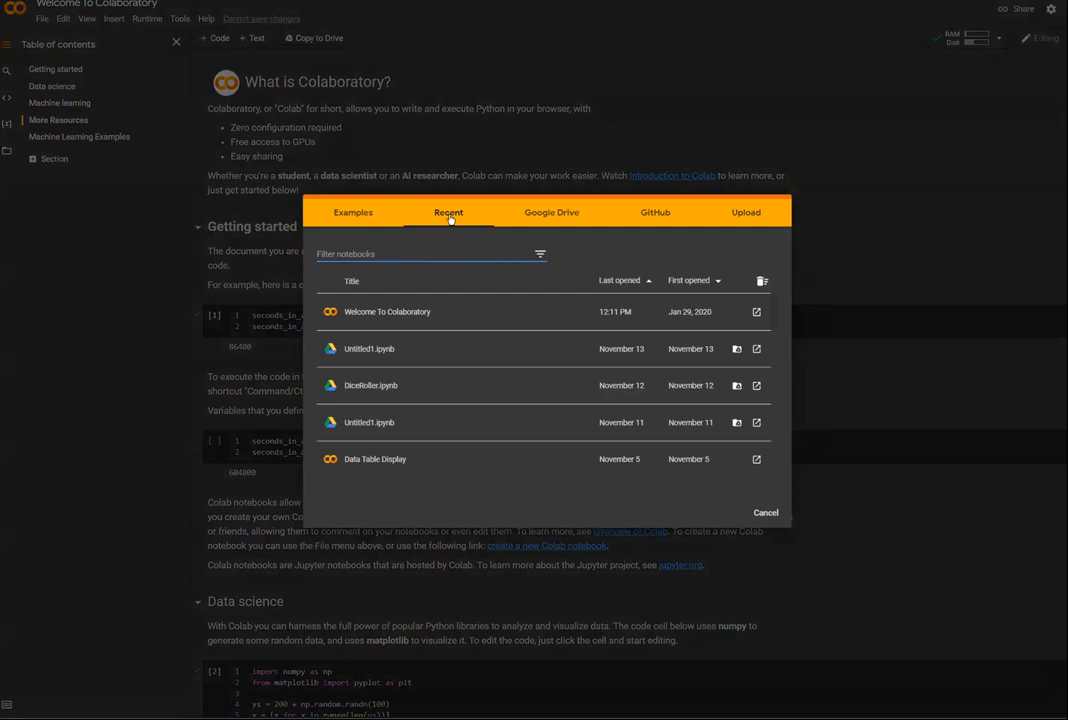
pyautogui.click(372, 384)
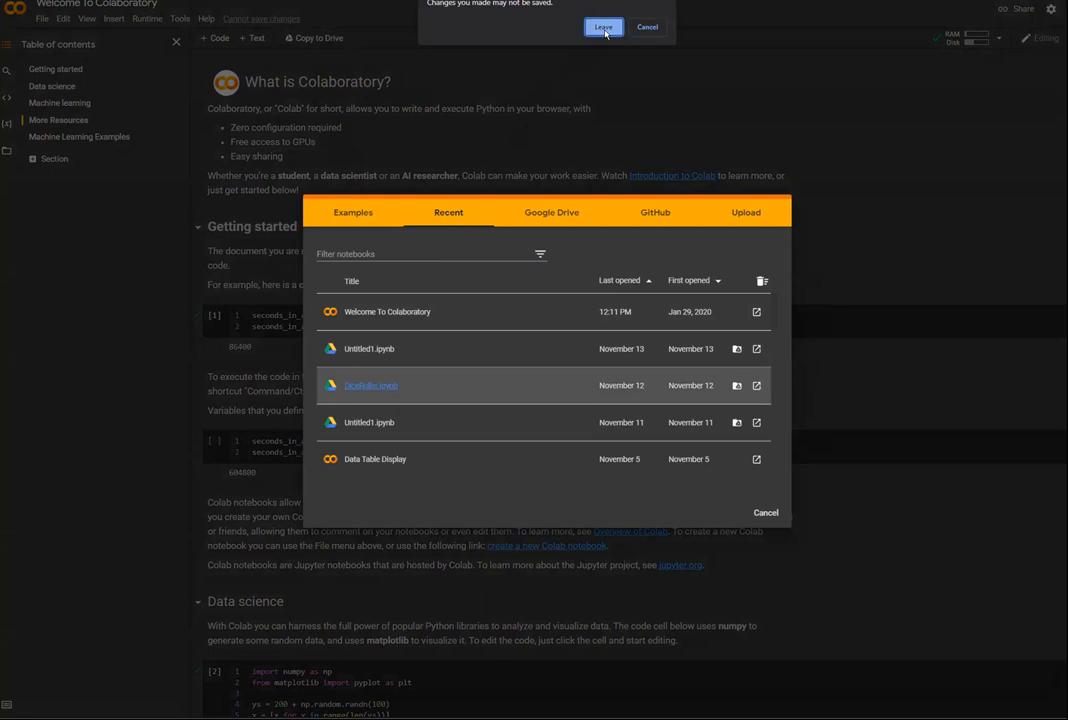
pyautogui.click(604, 28)
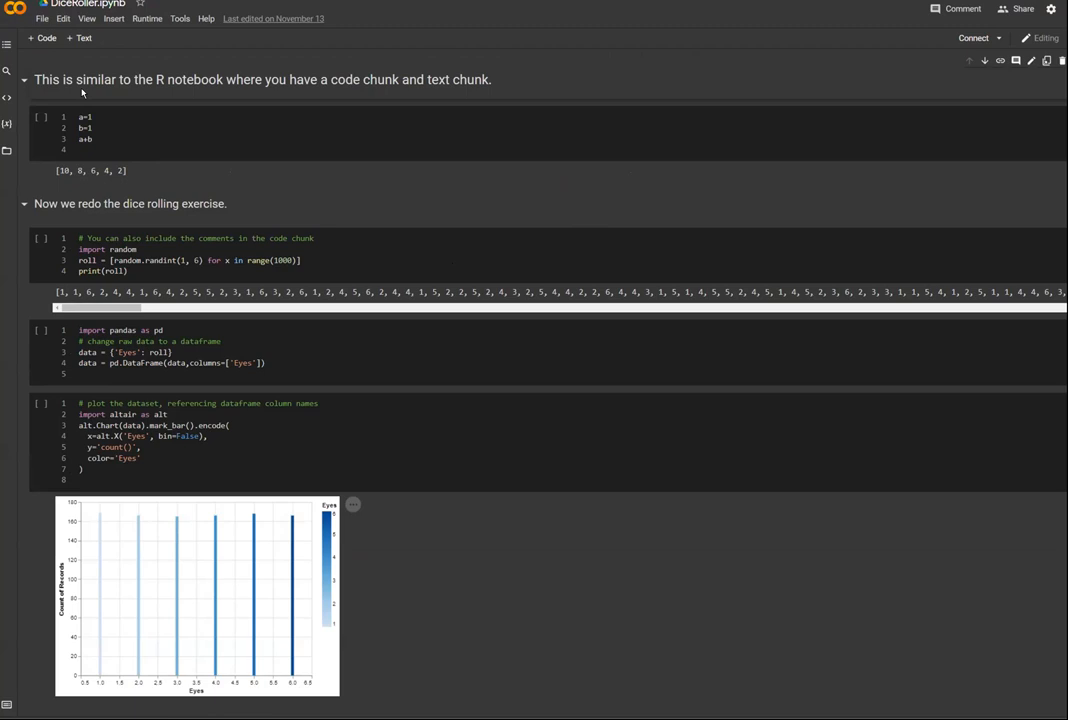
# - Add a code cell below the intro setting b=2 and run it to output 2
pyautogui.click(40, 116)
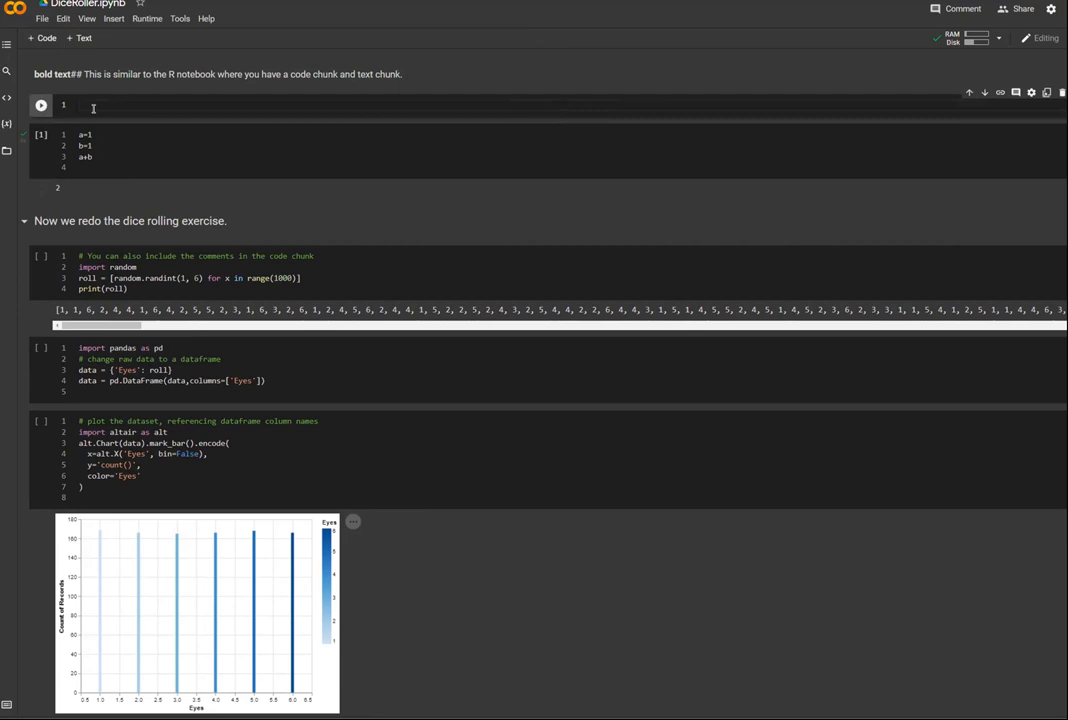
pyautogui.write('b=2')
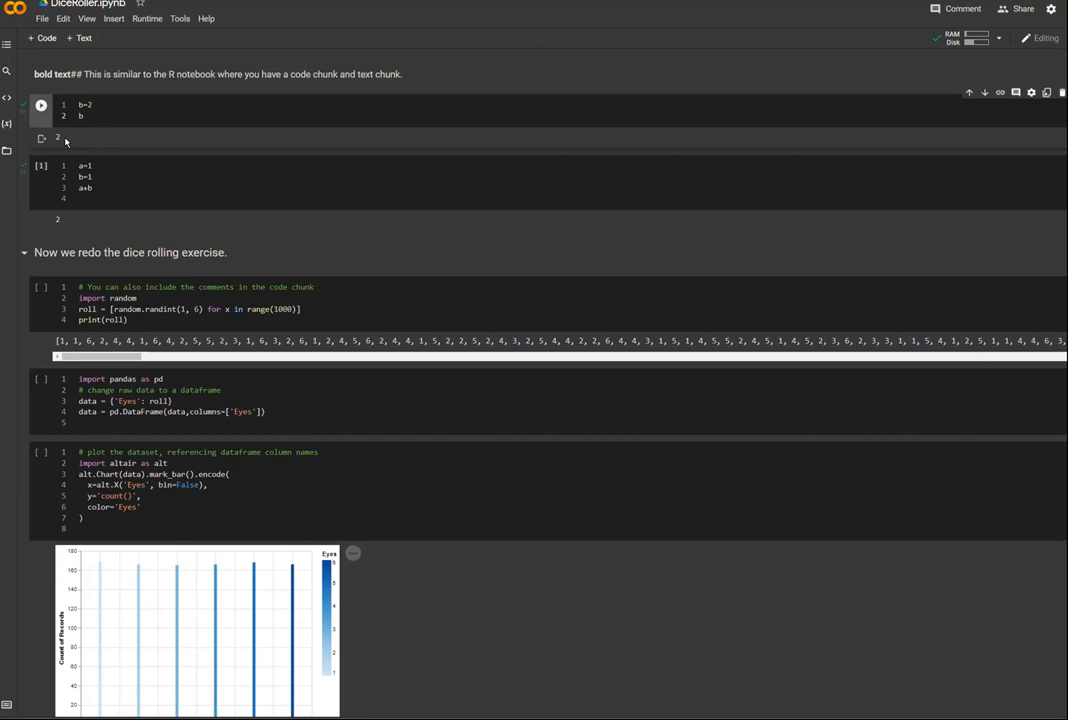
pyautogui.click(42, 18)
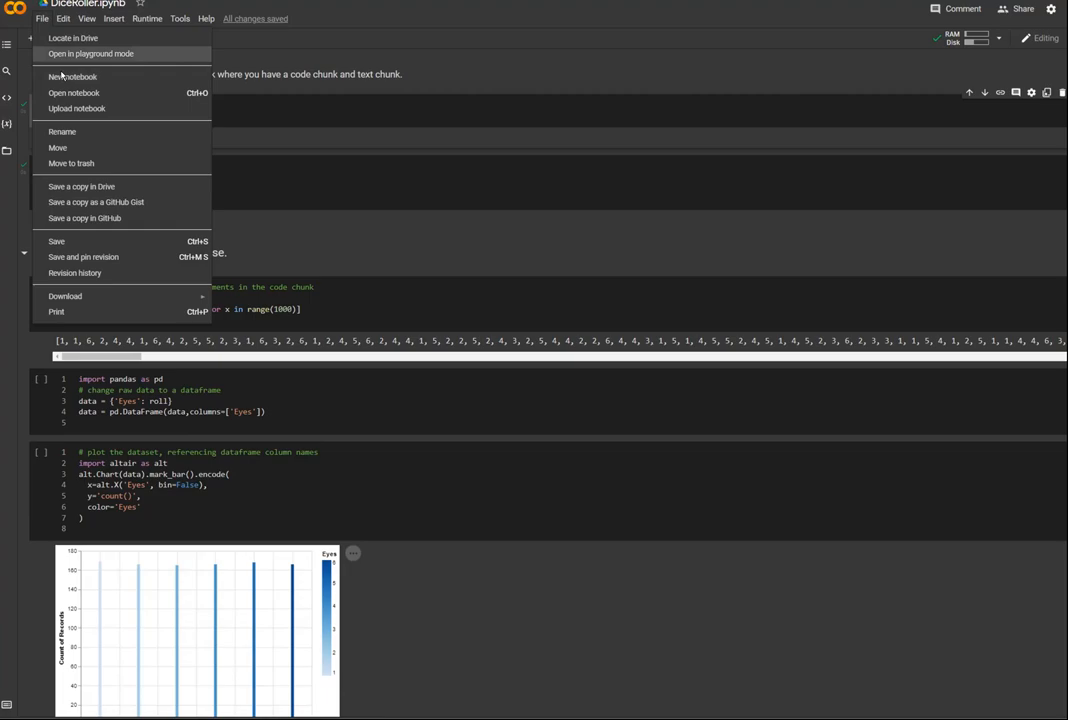
# - Save DiceRoller and move down to the dice rolling exercise cells
pyautogui.click(72, 76)
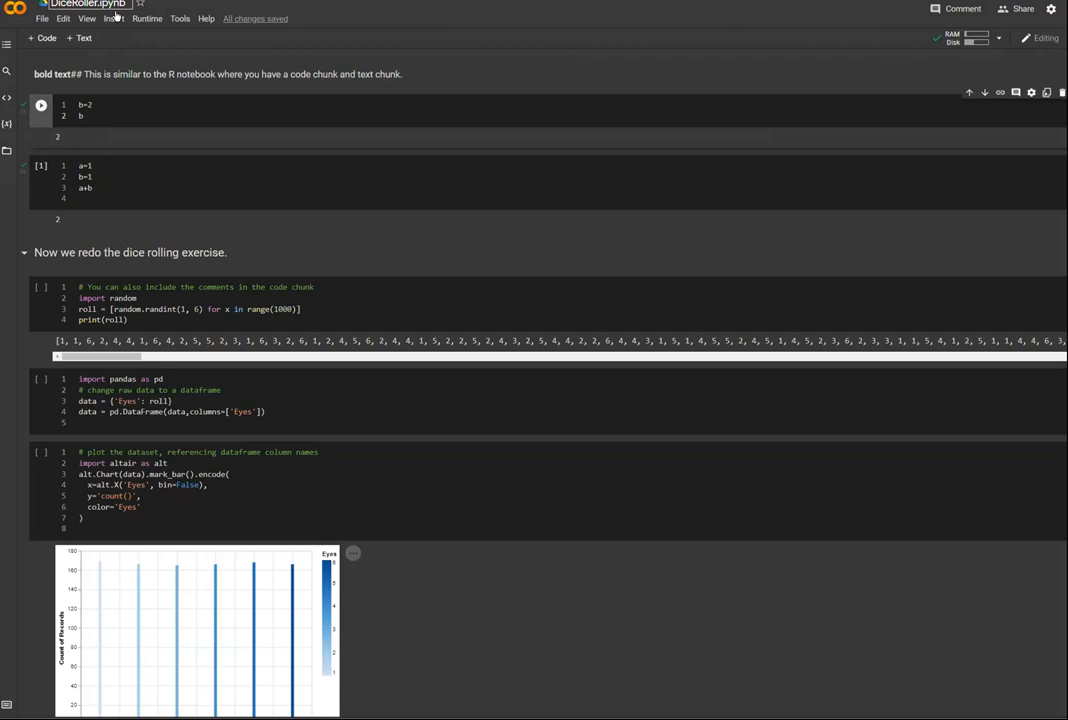
pyautogui.scroll(-3)
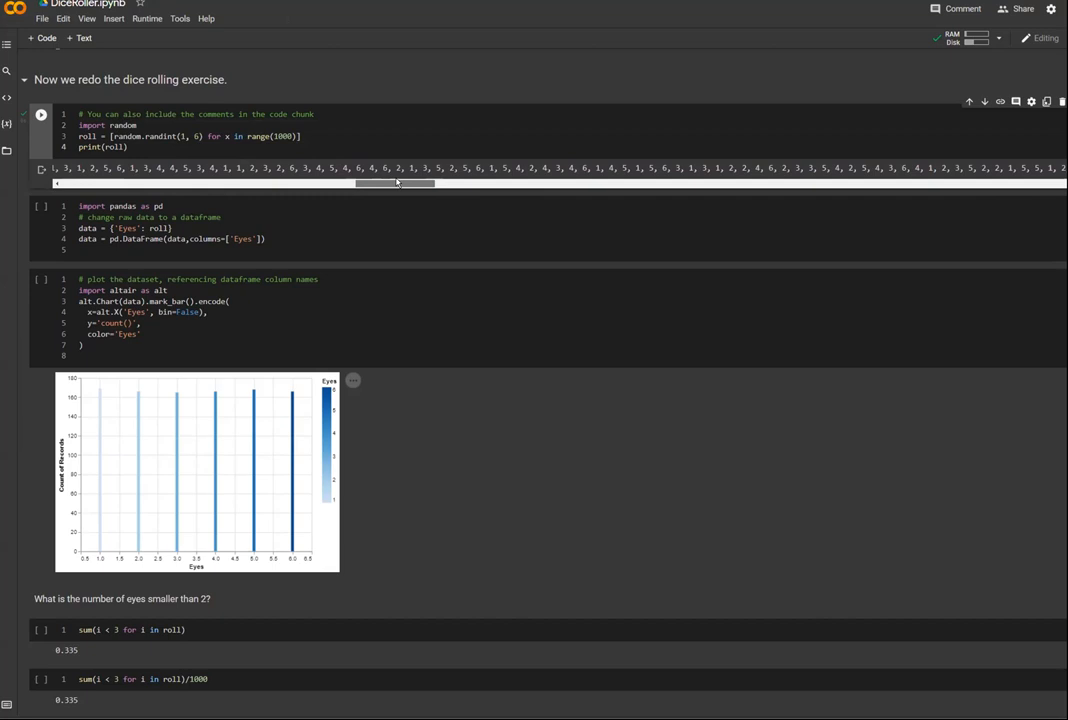
# - Re-run the 1000-roll cell and rebuild the pandas dataframe from the new rolls
pyautogui.moveTo(396, 184); pyautogui.dragTo(436, 184)
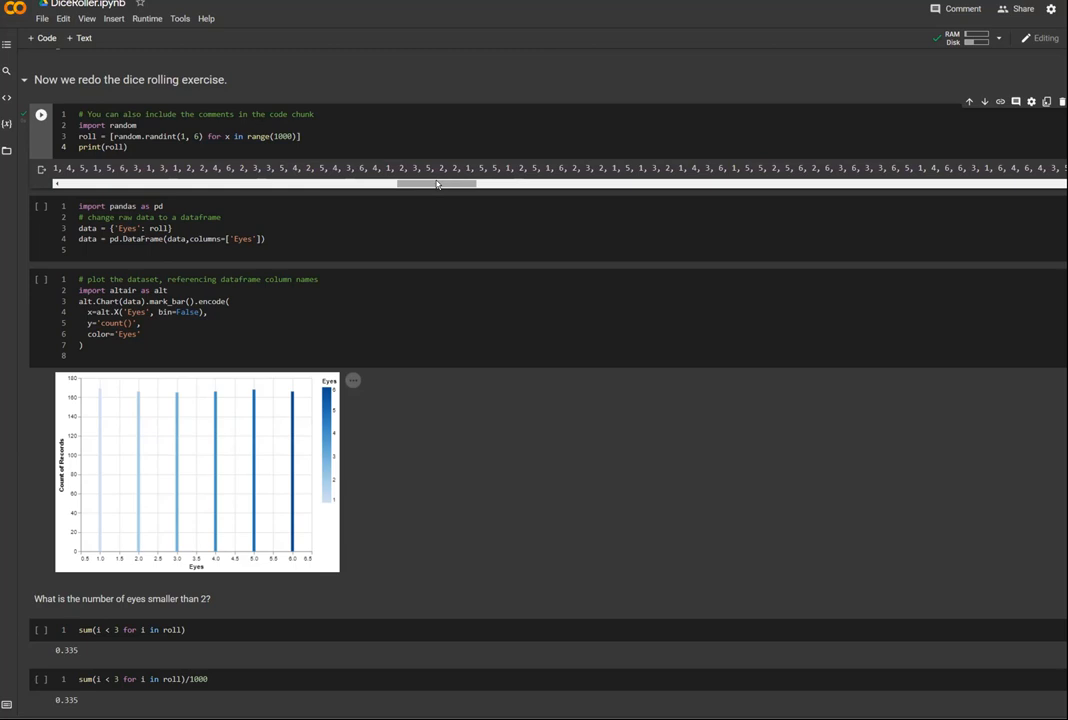
pyautogui.click(40, 114)
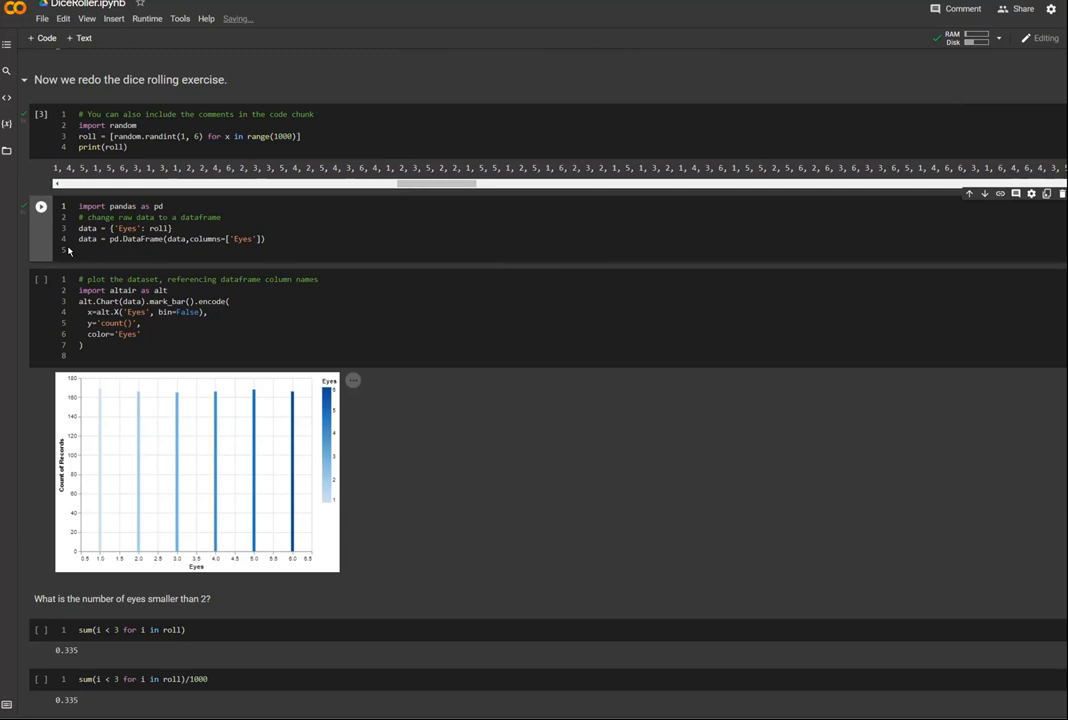
pyautogui.click(40, 206)
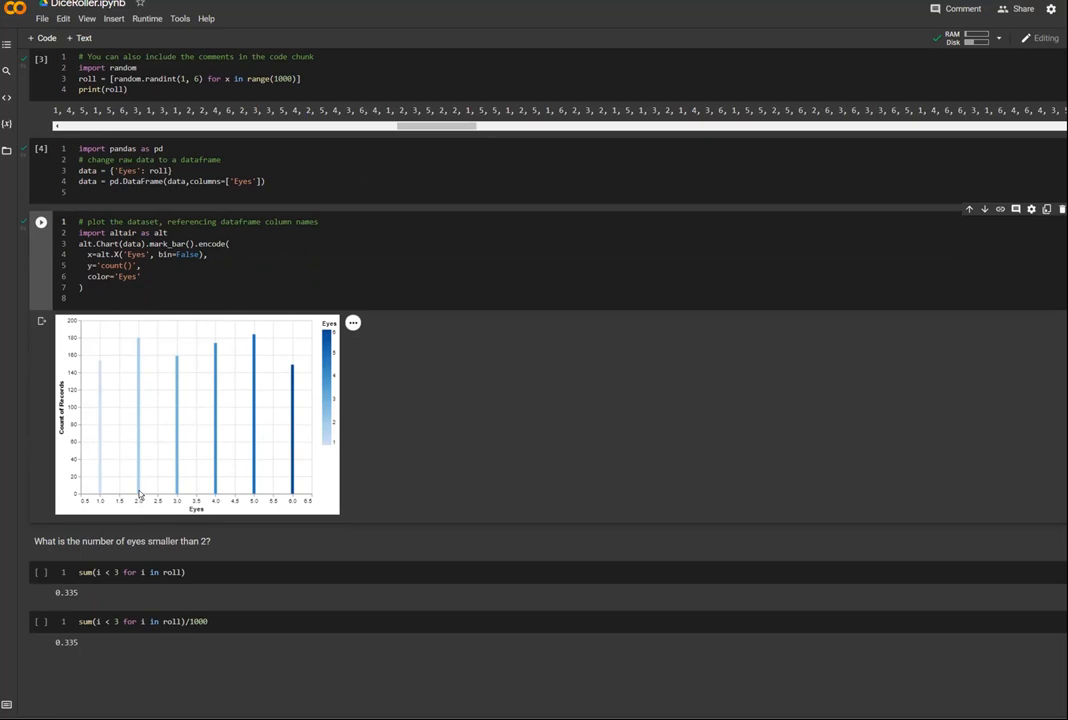
pyautogui.moveTo(84, 356)
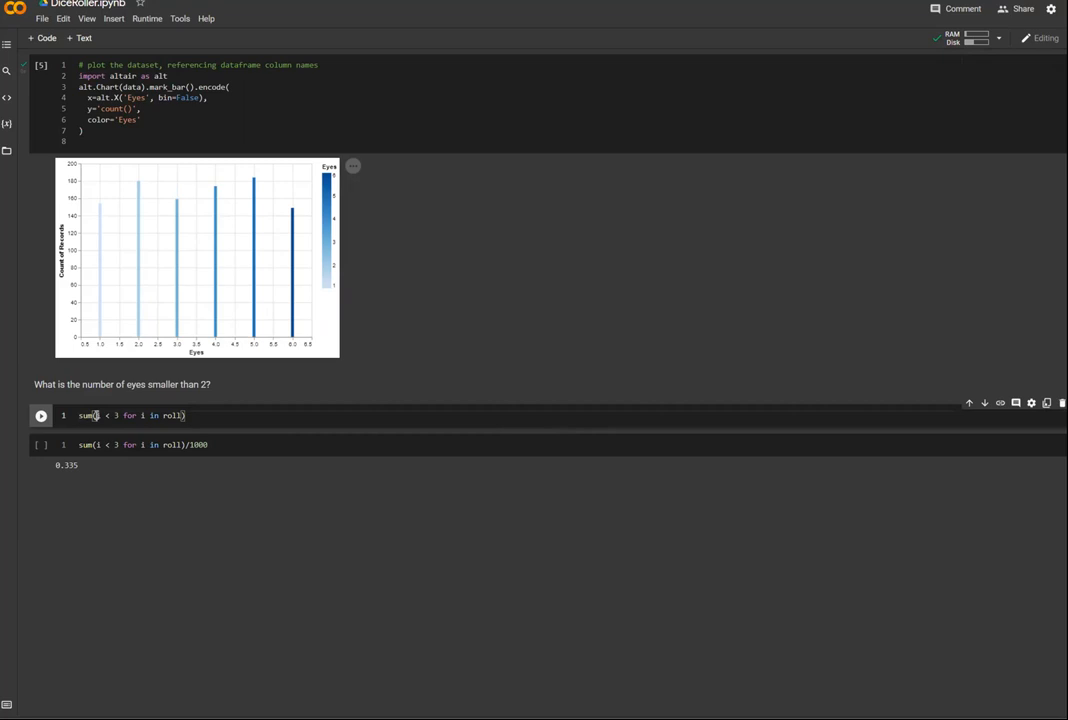
# - Recompute the below-3 count (154) and frequency (0.154) from the new rolls
pyautogui.click(40, 414)
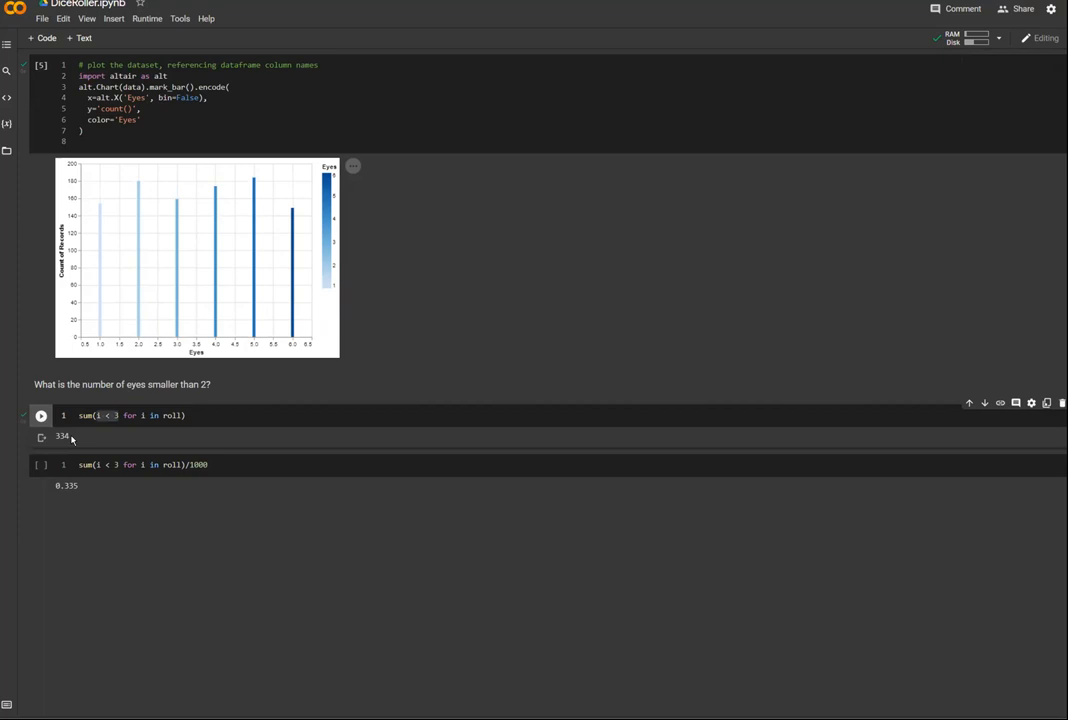
pyautogui.click(40, 464)
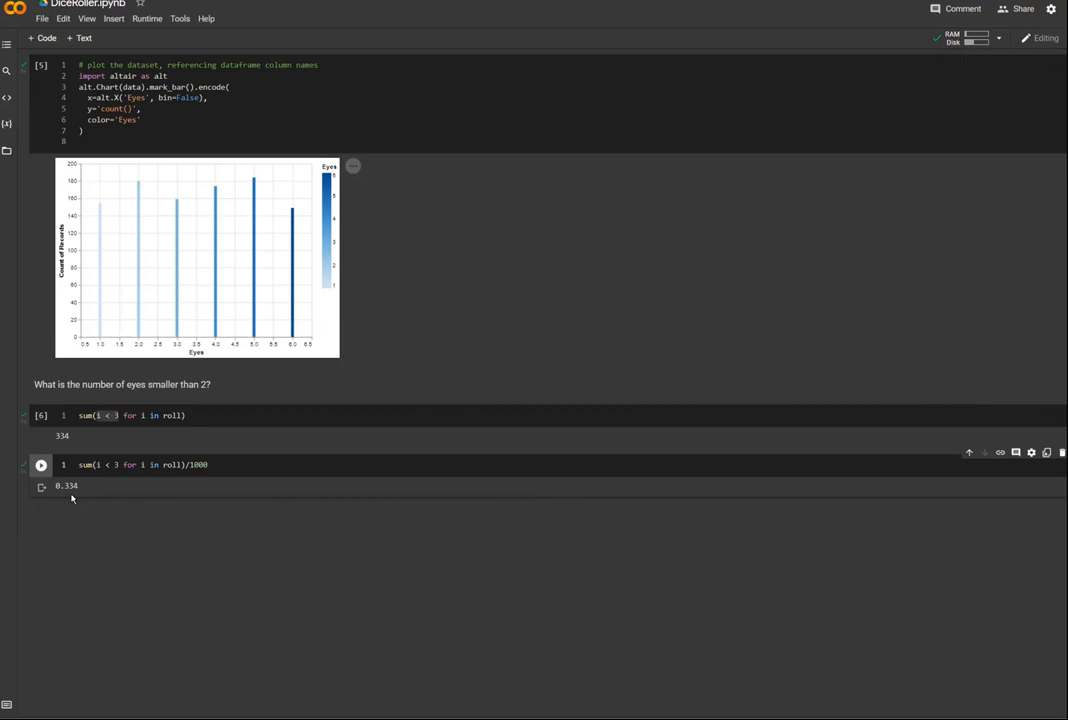
pyautogui.moveTo(72, 518)
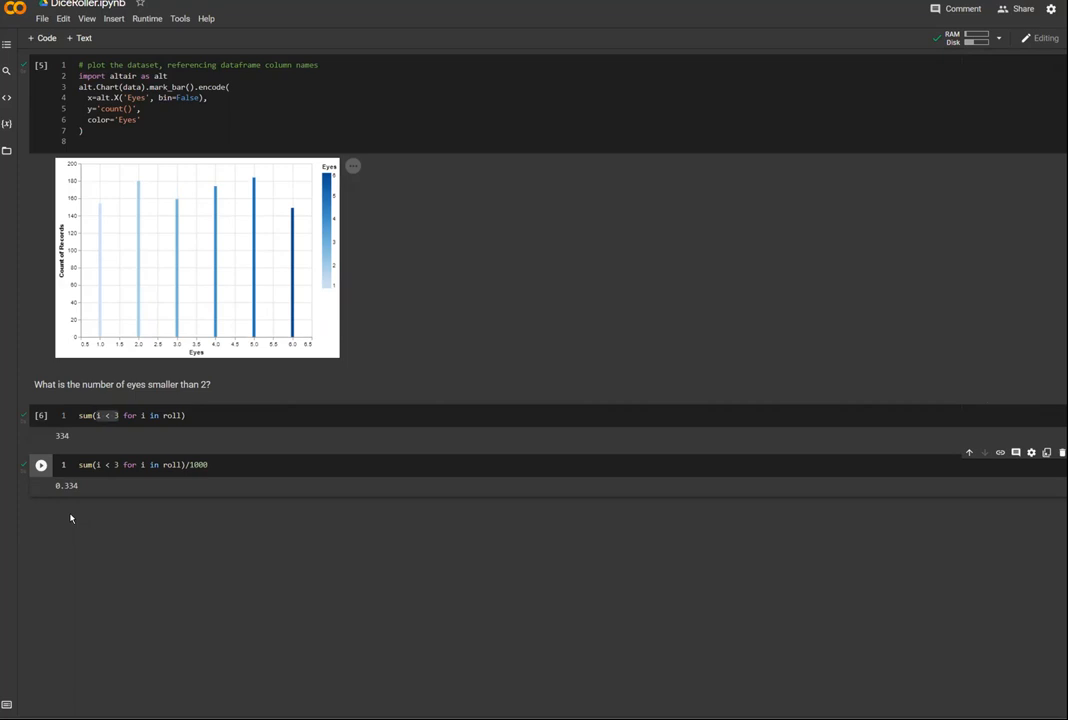